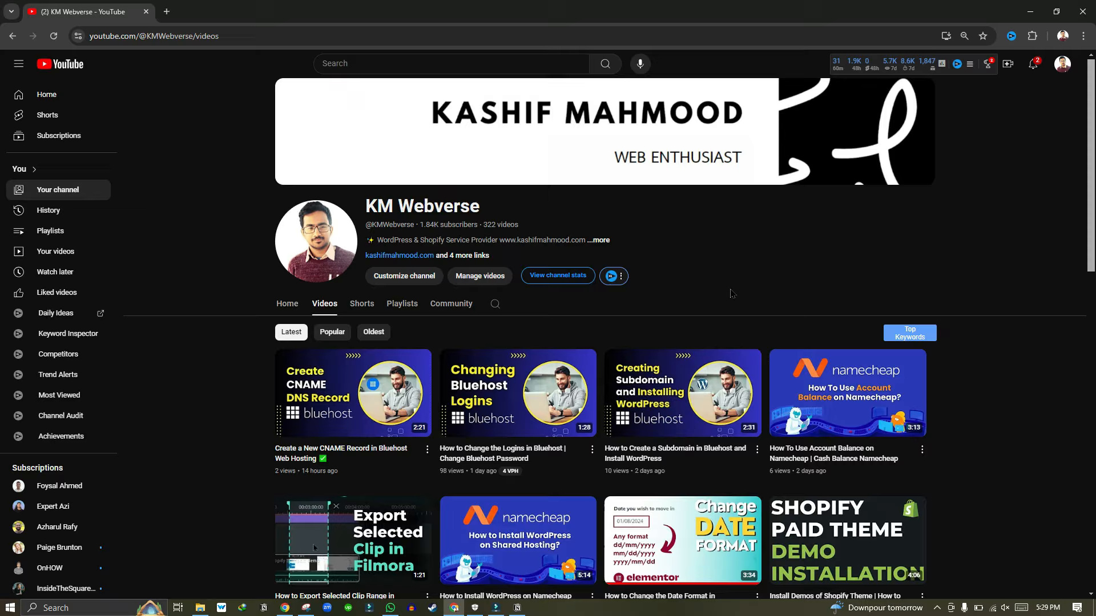
pyautogui.moveTo(728, 297)
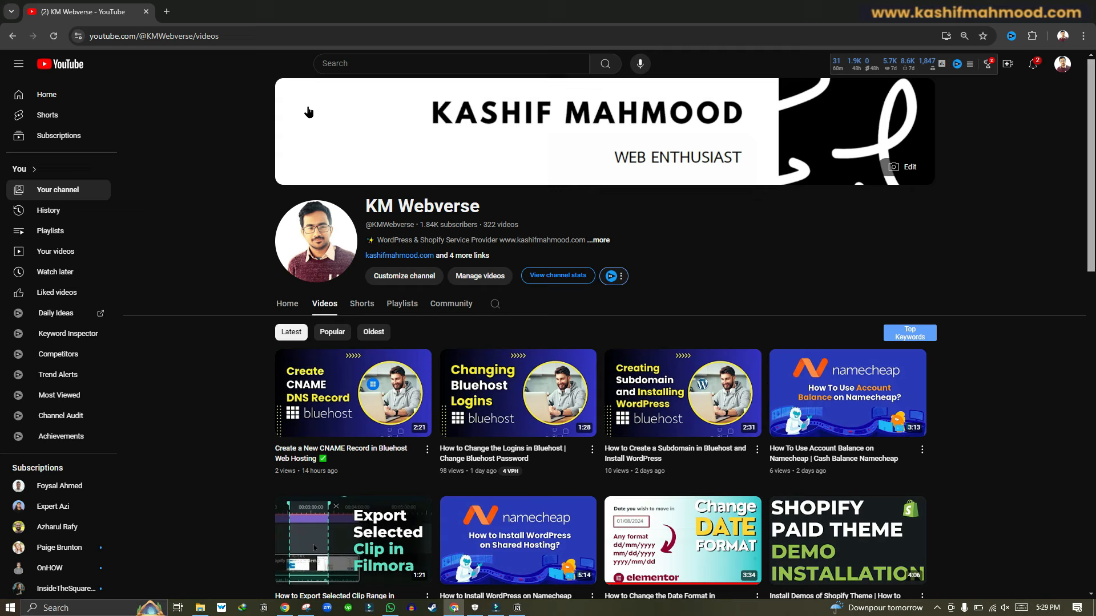
# Search YouTube for 'favicon htm' videos from KM Webverse.
pyautogui.click(451, 64)
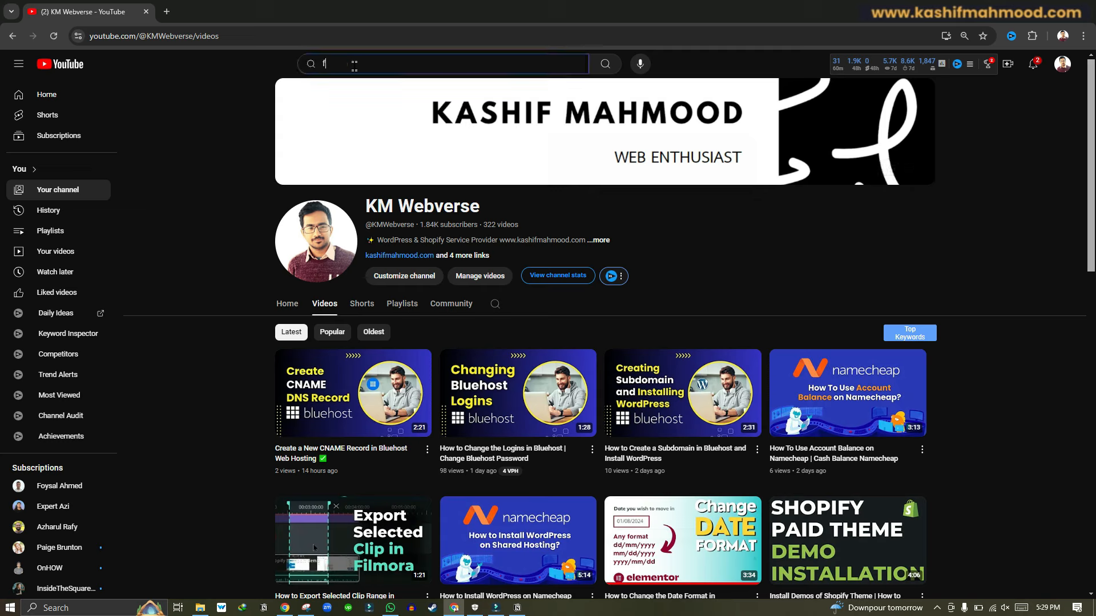
pyautogui.write('favicon htm')
pyautogui.write('site:')
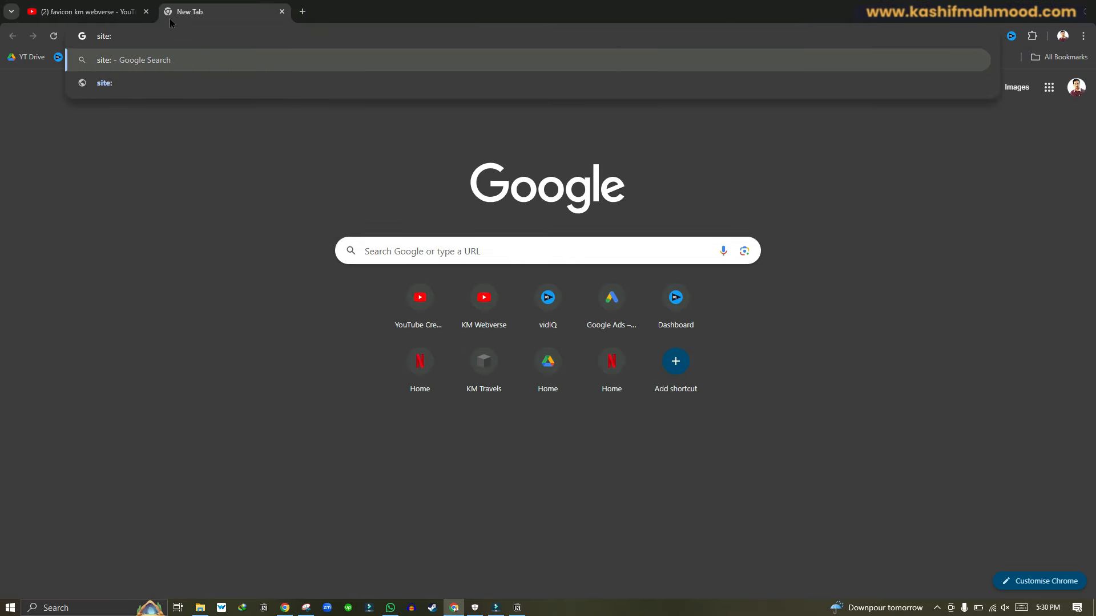
# Run a Google search for site:kashifmahmood.com to list its indexed pages with favicons.
pyautogui.write('kashifmahm')
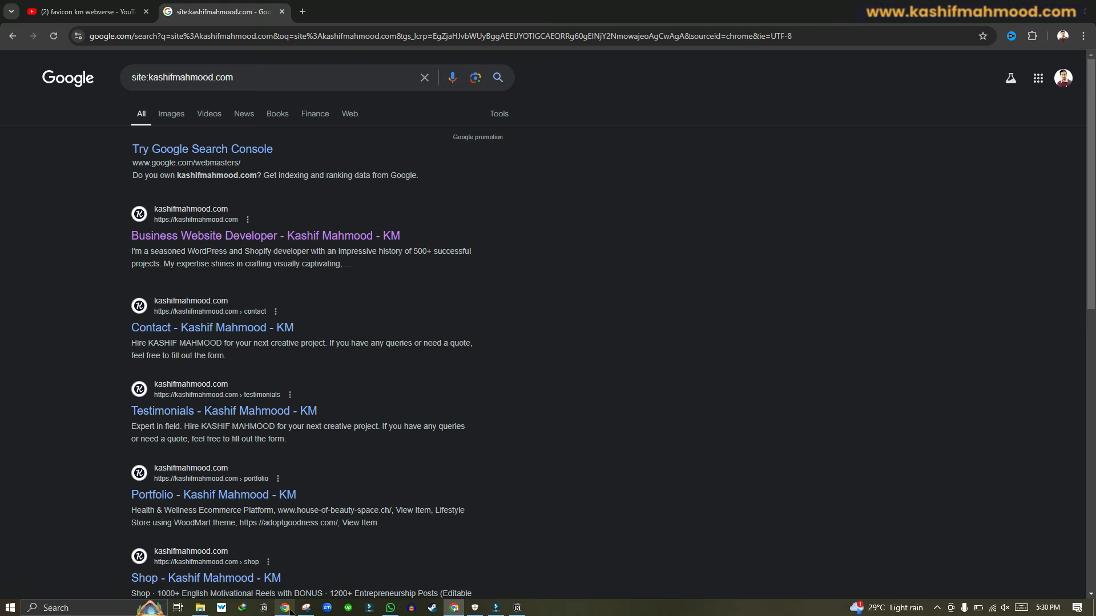
pyautogui.moveTo(519, 349)
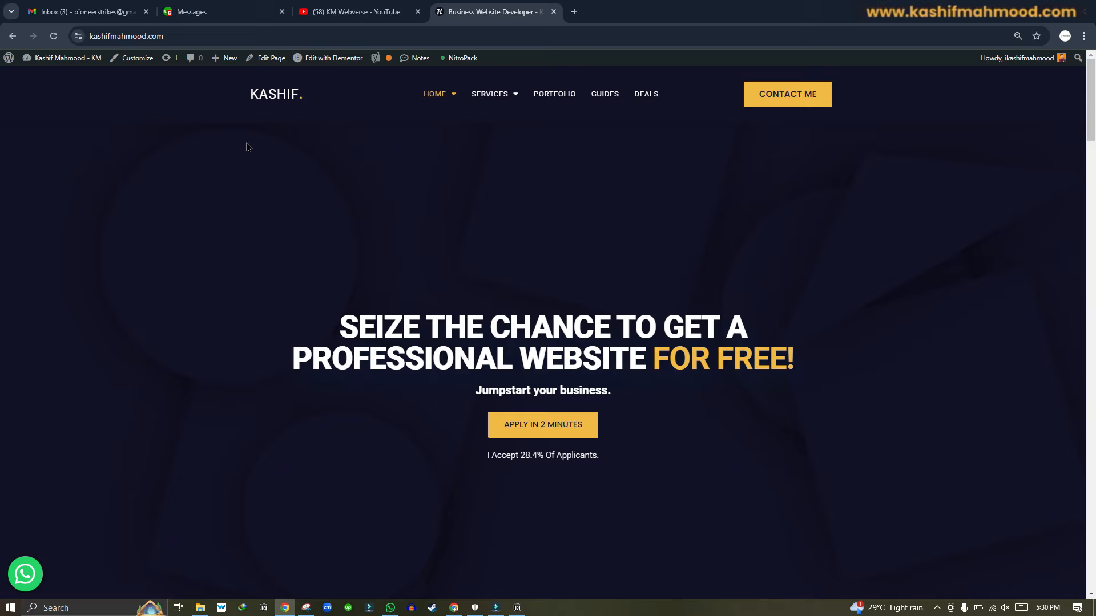
# Go from the live homepage's admin bar to the kashifmahmood.com admin Dashboard.
pyautogui.click(67, 58)
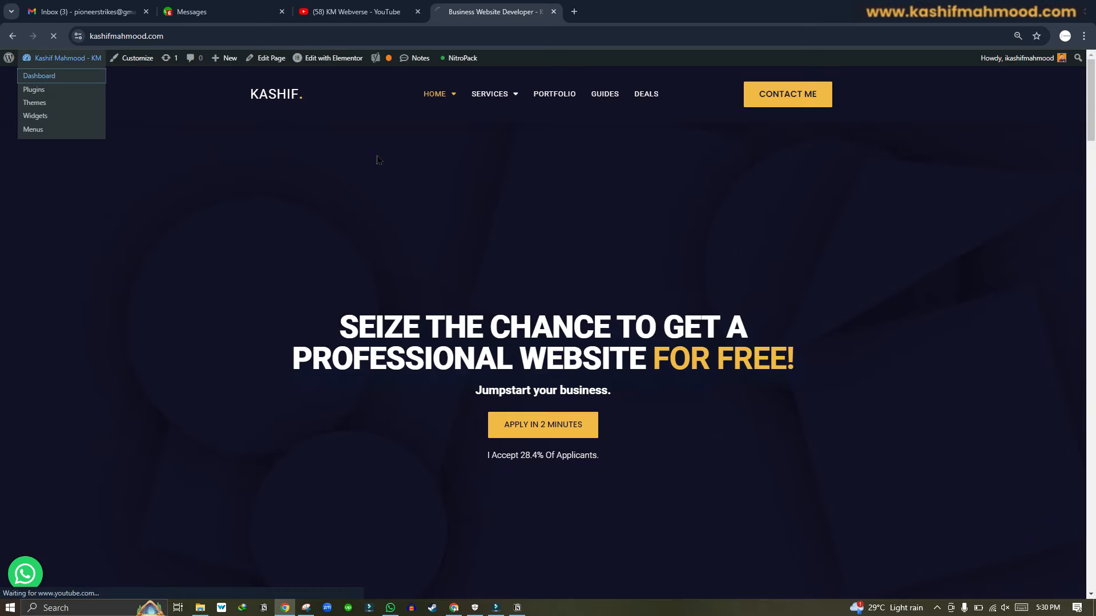
pyautogui.click(39, 75)
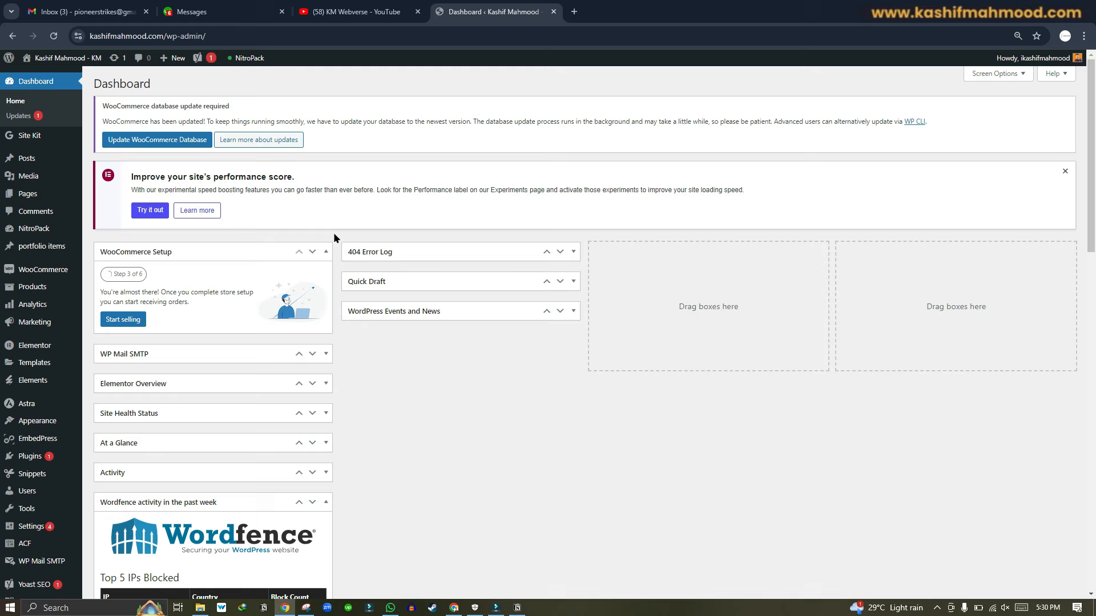
pyautogui.moveTo(338, 239)
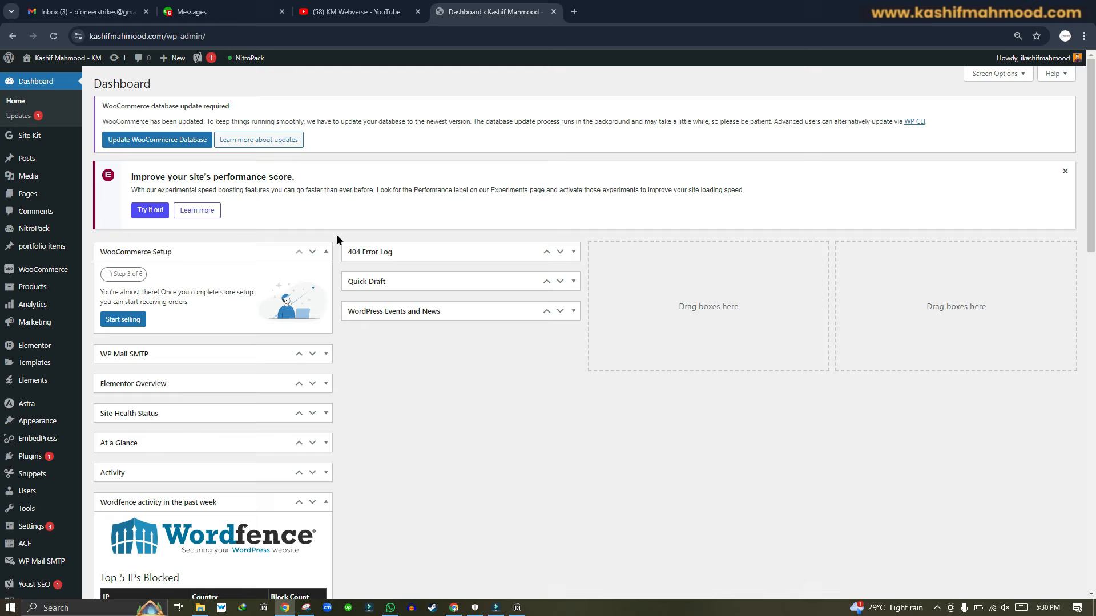
pyautogui.moveTo(338, 237)
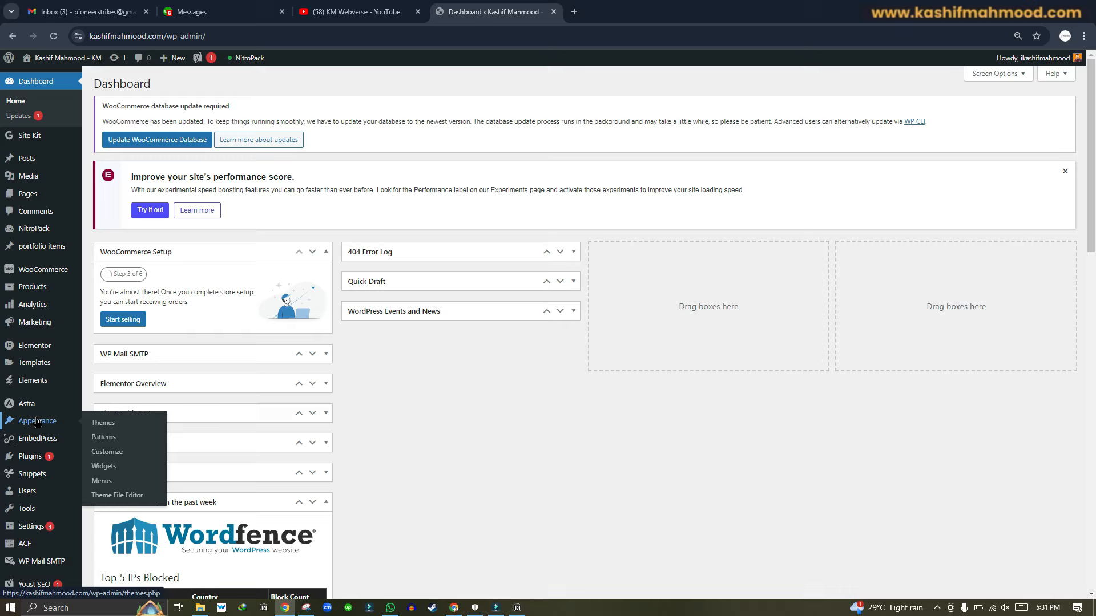
# Reach the Customizer's Site Identity panel where the site icon is chosen.
pyautogui.click(108, 452)
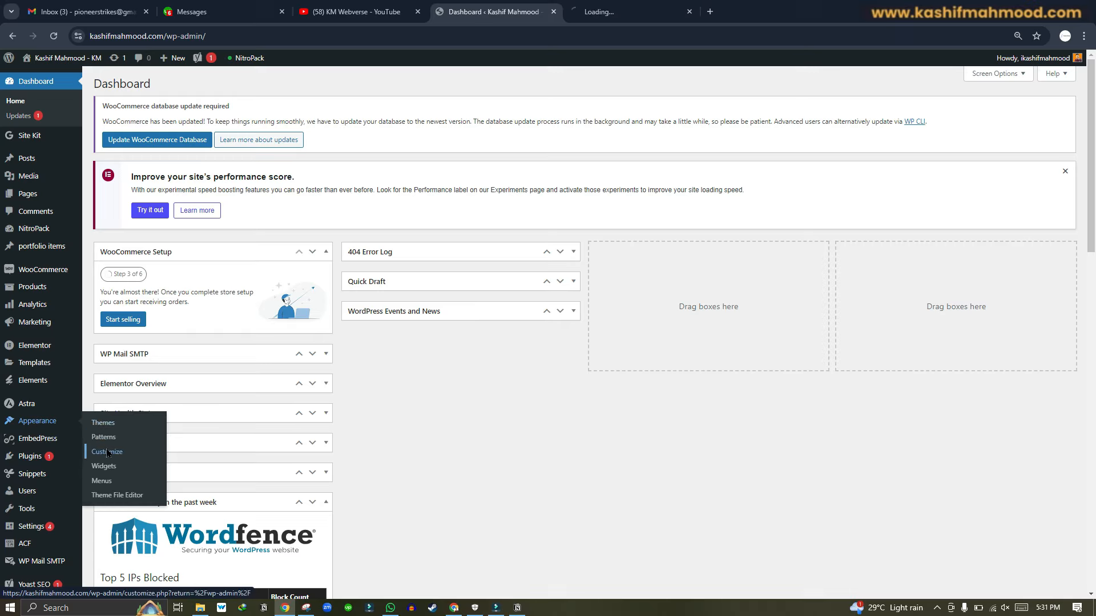
pyautogui.click(107, 452)
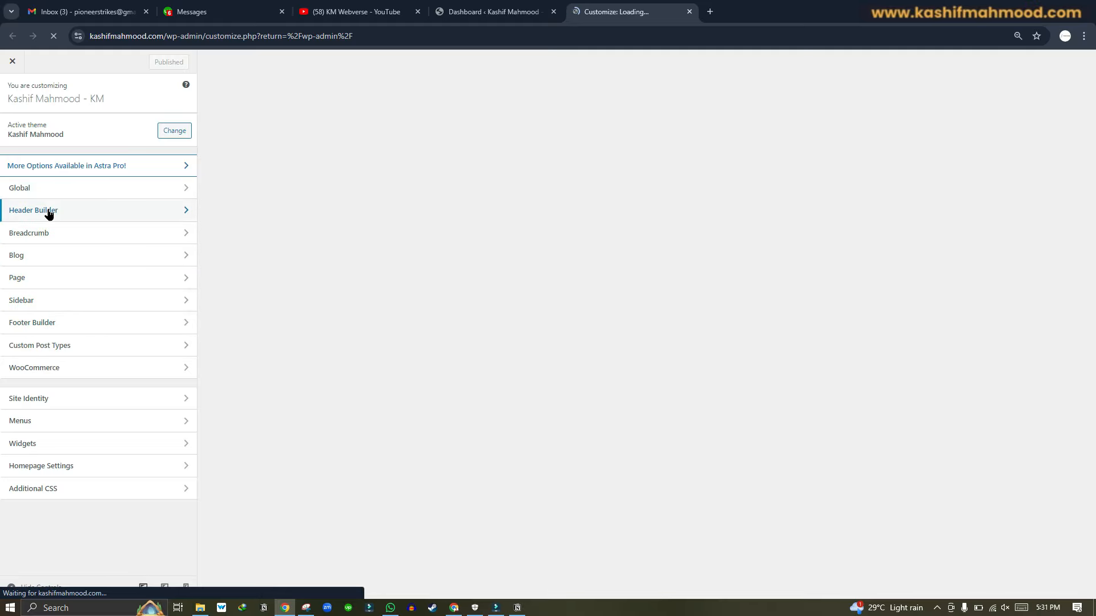
pyautogui.click(33, 210)
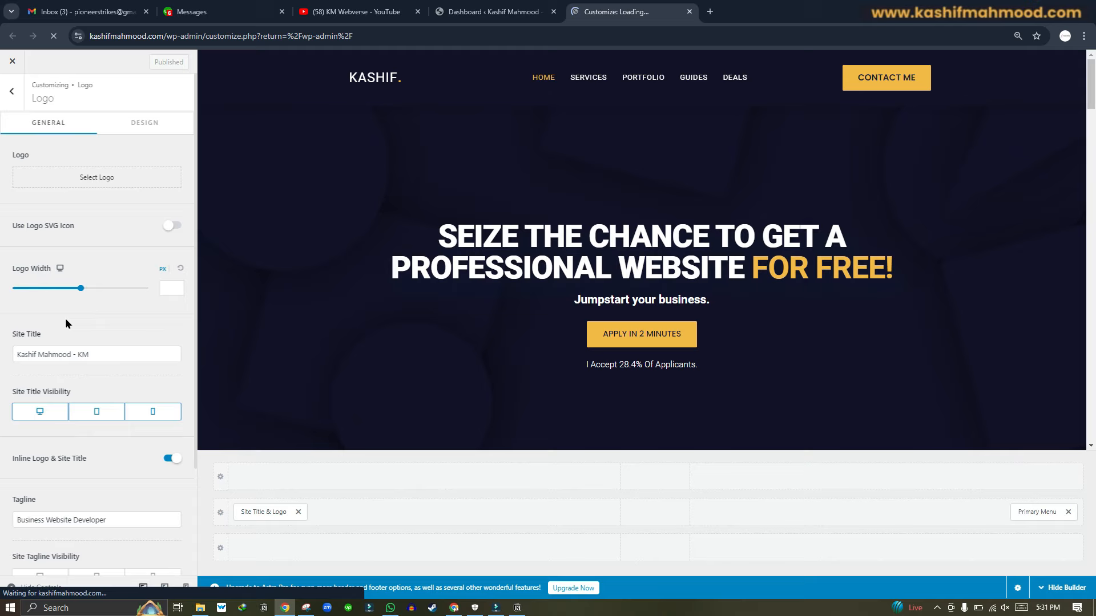
pyautogui.scroll(-3)
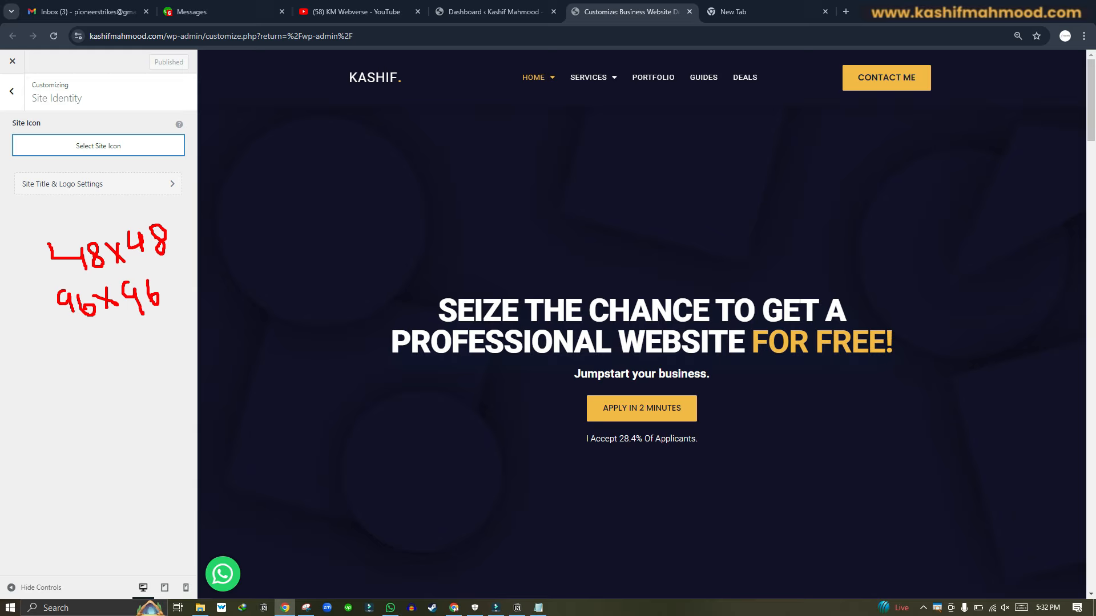
pyautogui.moveTo(50, 280); pyautogui.dragTo(163, 275)
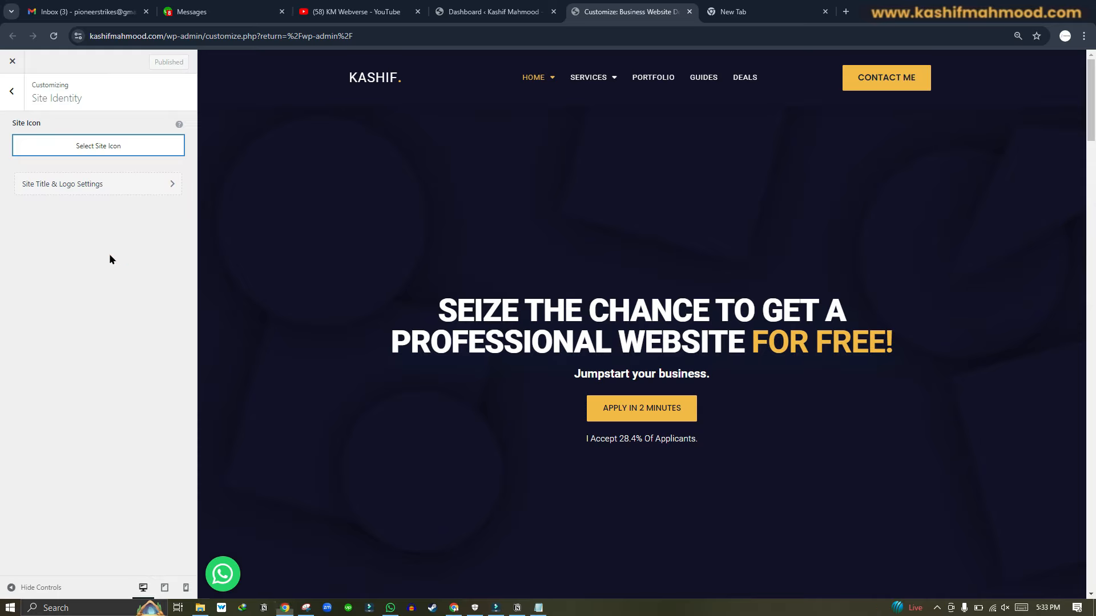
pyautogui.moveTo(98, 151)
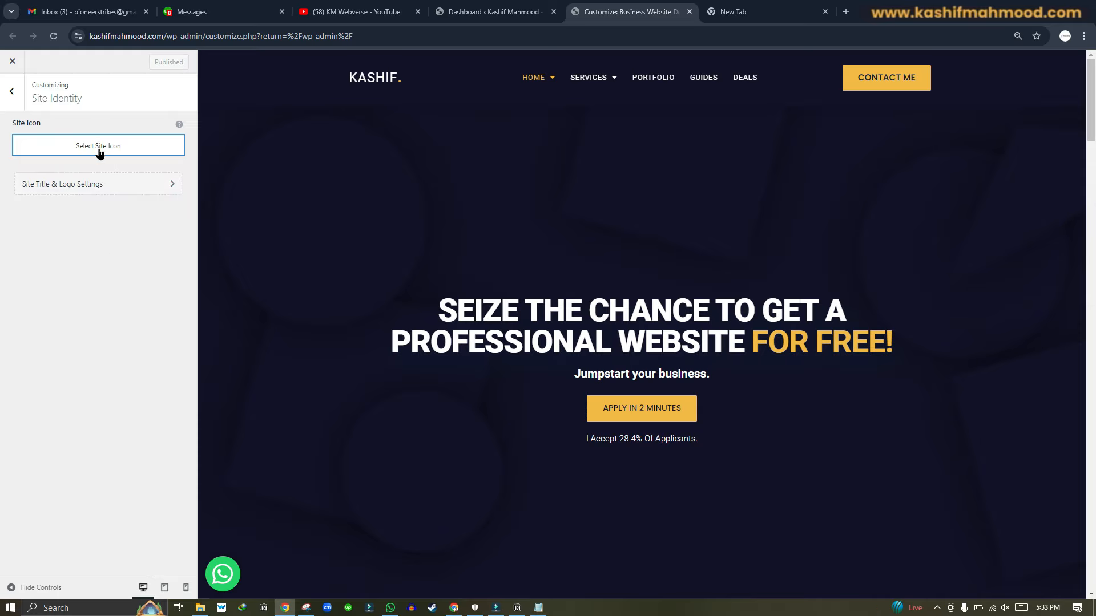
# Pick the round K logo from the Media Library, crop it as the site icon and publish.
pyautogui.click(98, 145)
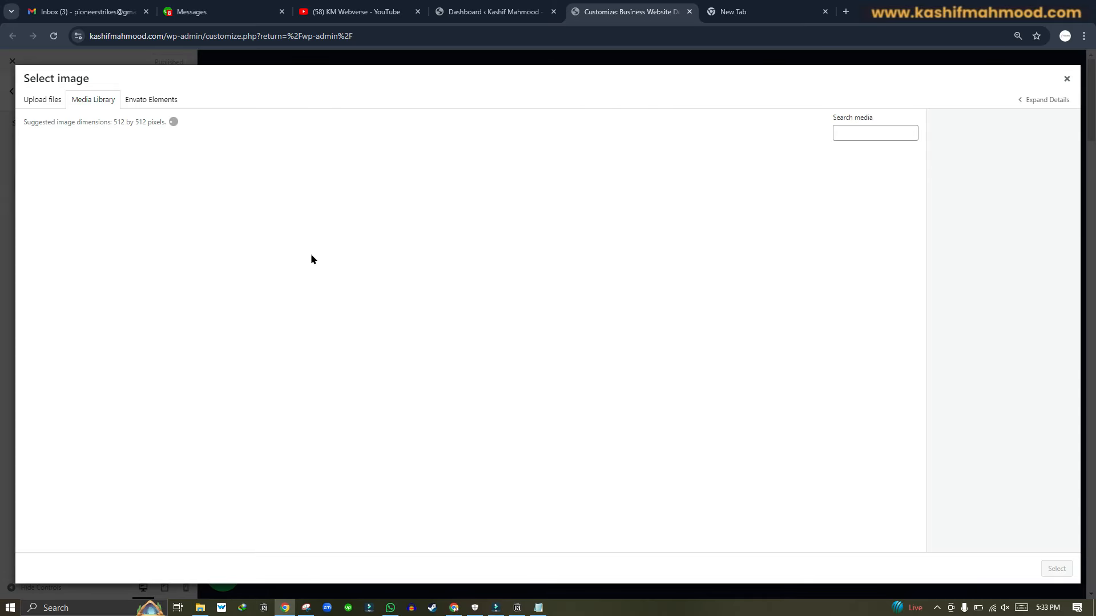
pyautogui.click(354, 439)
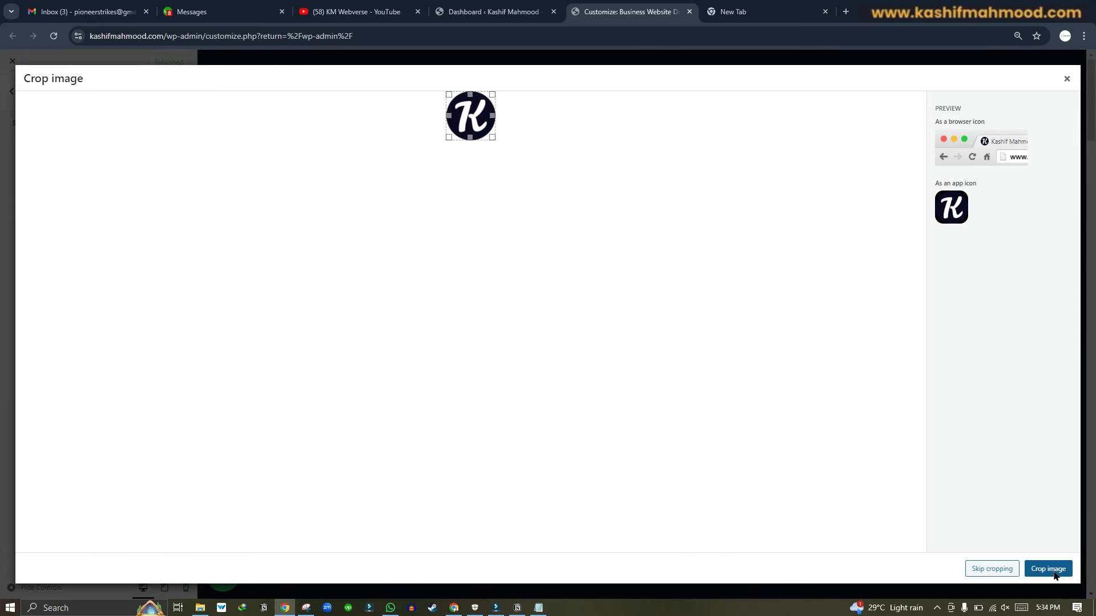
pyautogui.click(1047, 568)
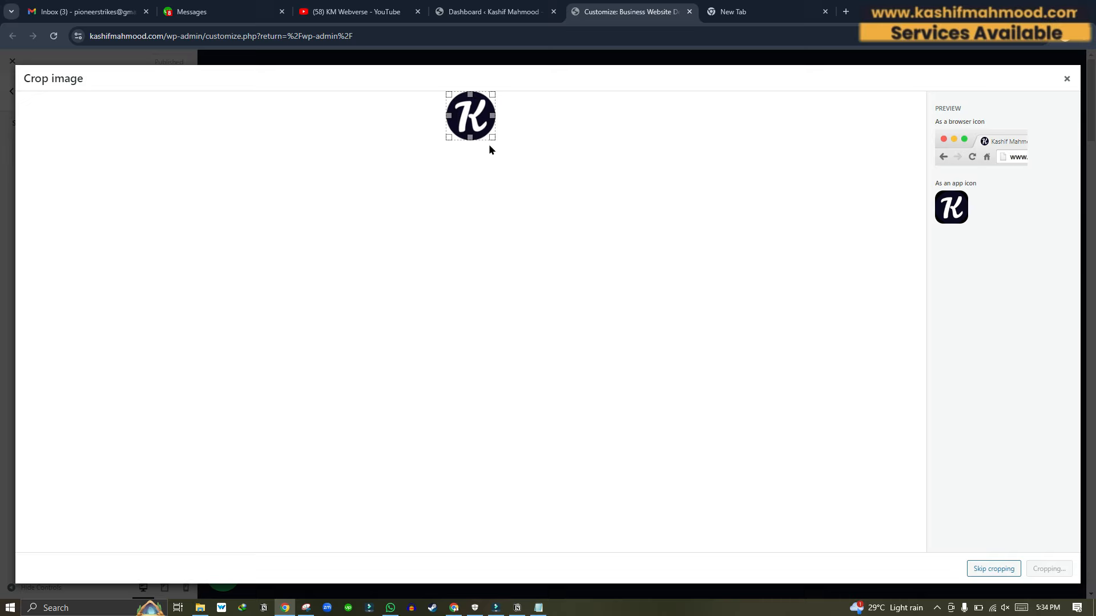
pyautogui.click(992, 568)
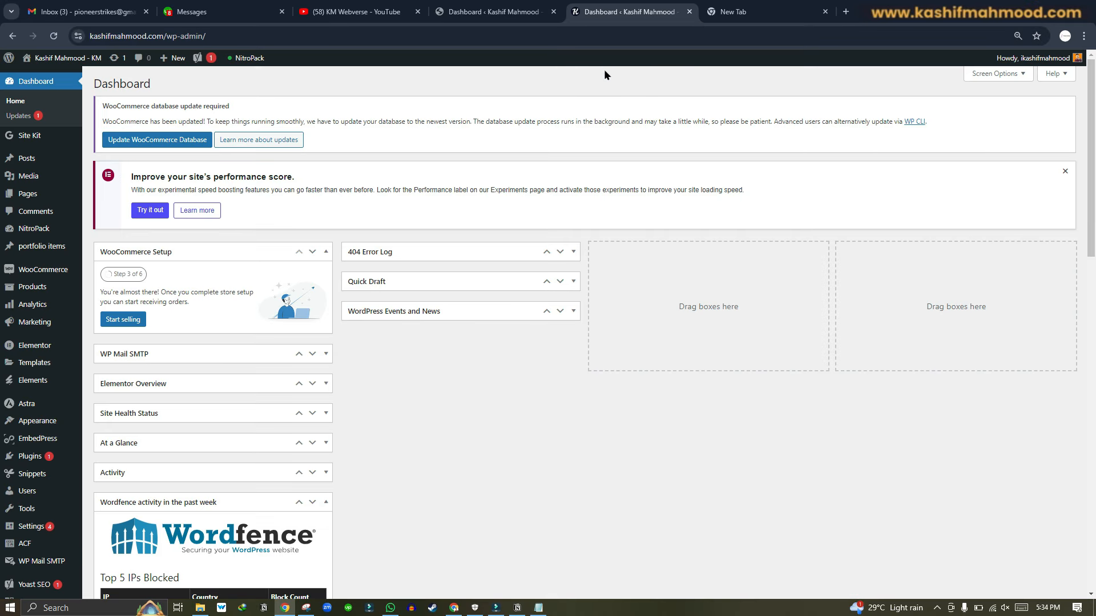
pyautogui.moveTo(608, 84)
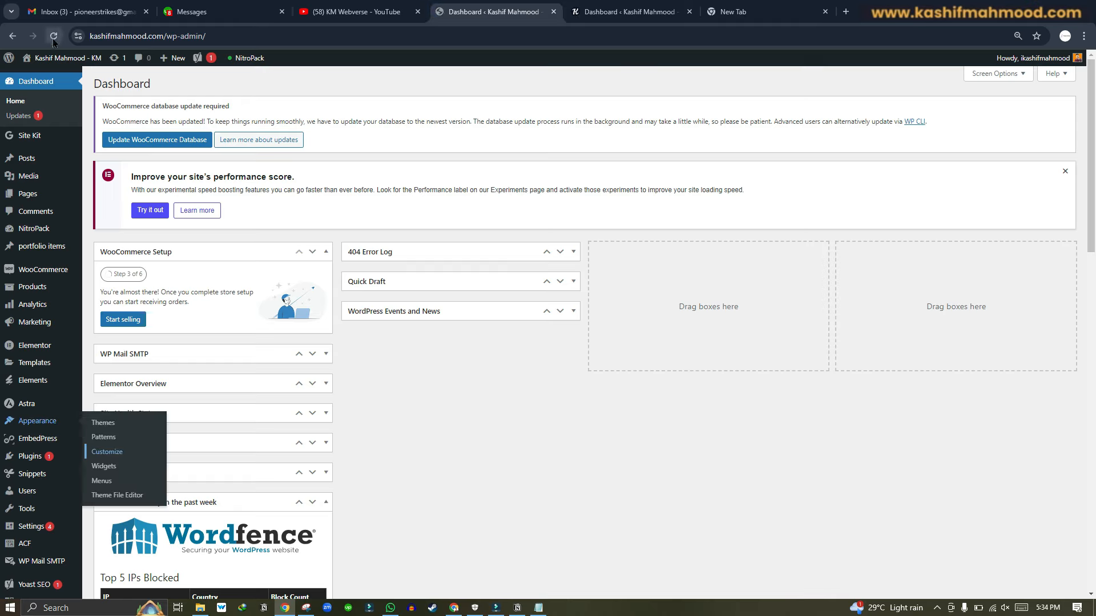
# Reload the Dashboard tab so it shows the new K favicon.
pyautogui.click(53, 35)
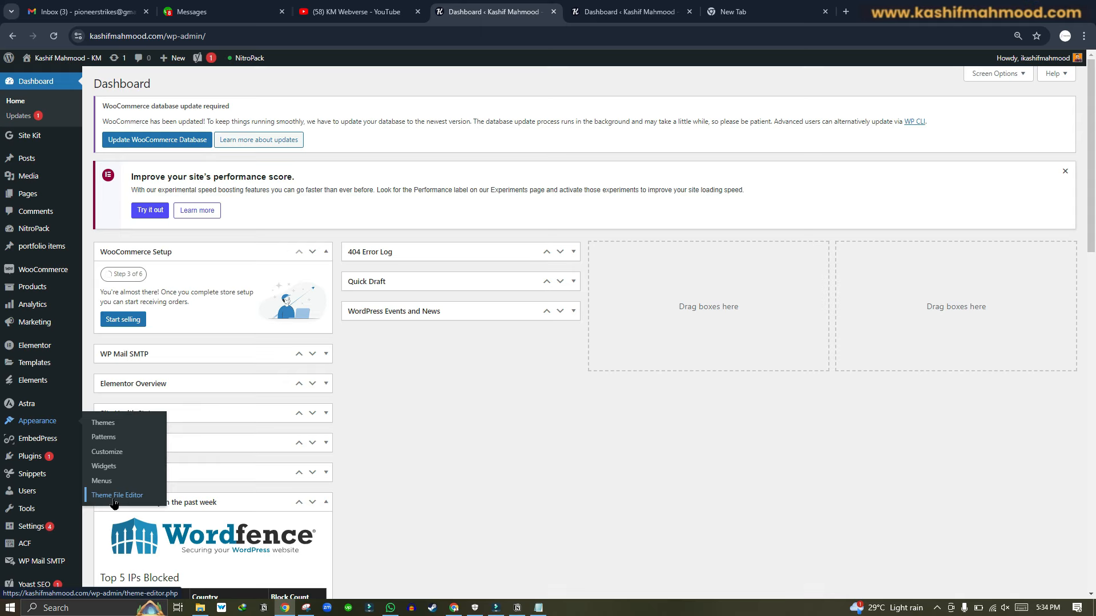
# Load the child theme's header.php in the Theme File Editor.
pyautogui.click(116, 495)
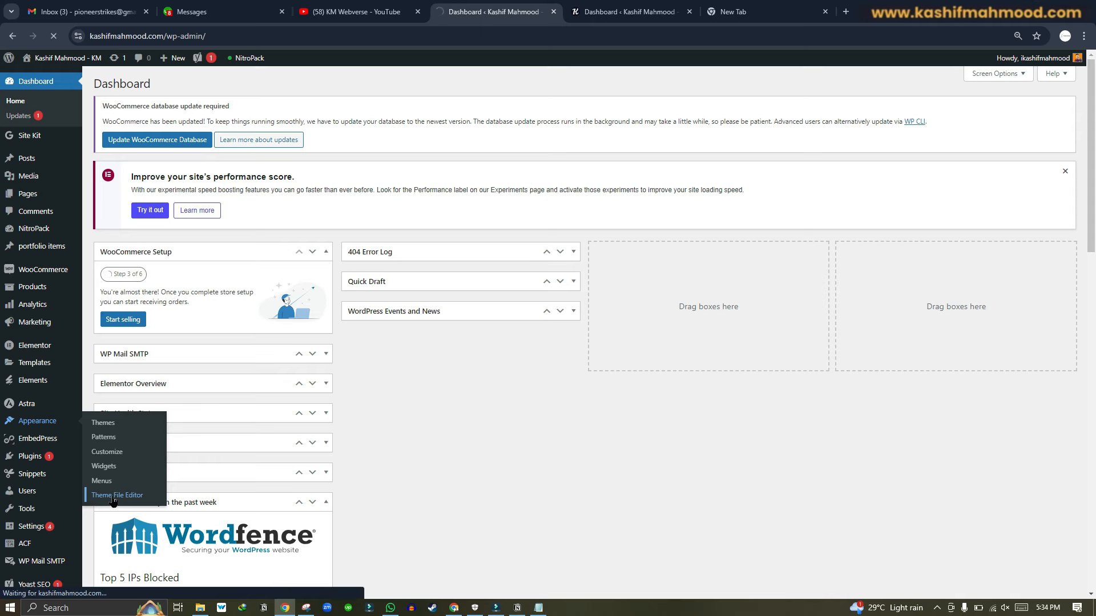
pyautogui.click(116, 494)
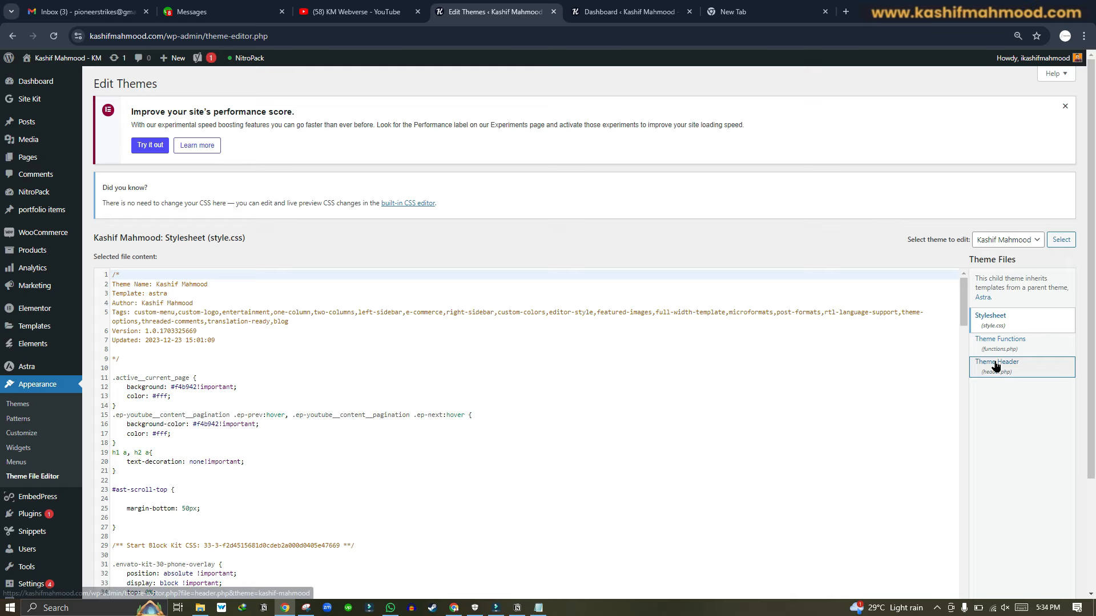
pyautogui.click(997, 365)
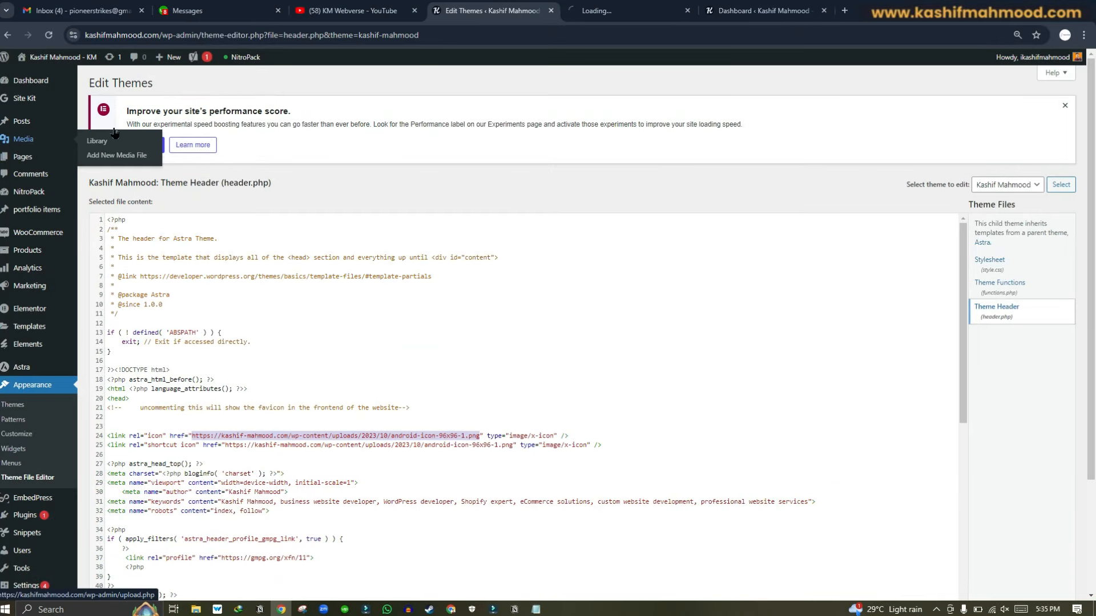
# Copy the file URL of the 96x96 K favicon image from the Media Library.
pyautogui.click(96, 140)
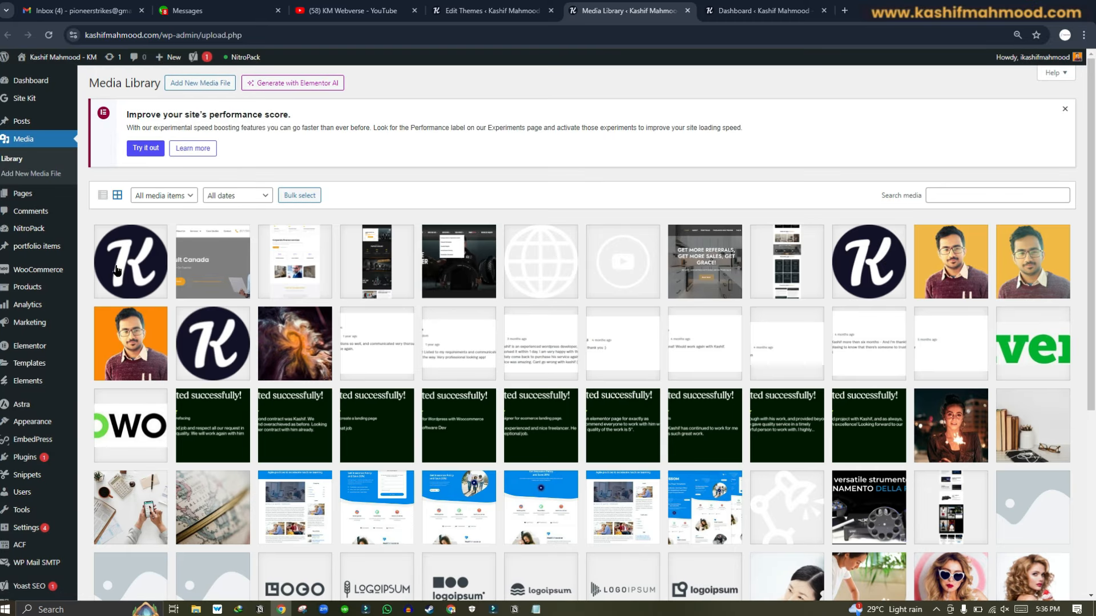
pyautogui.click(129, 262)
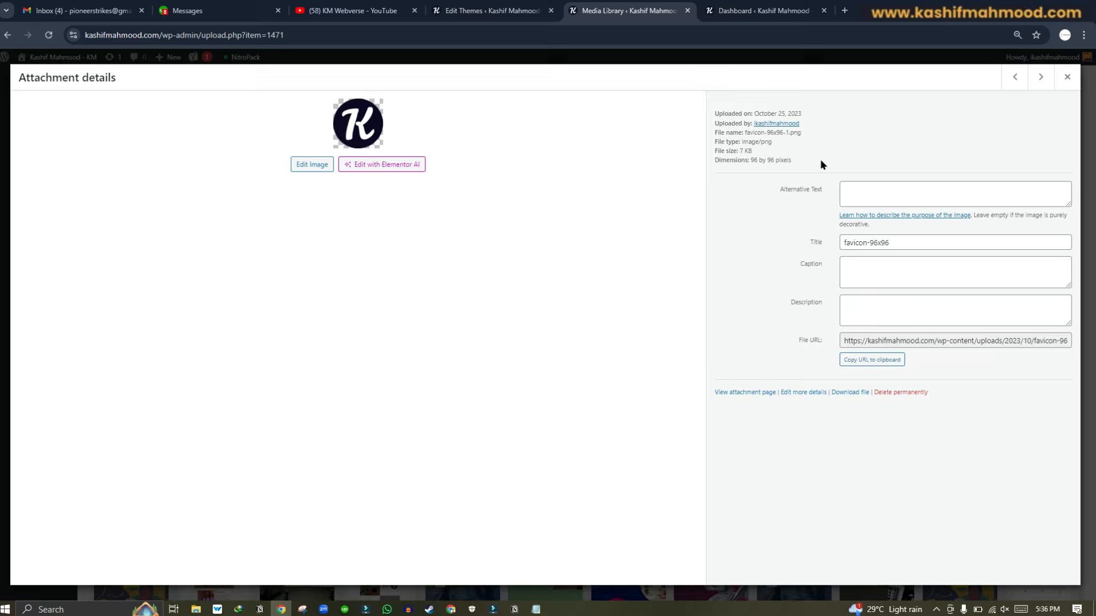
pyautogui.click(871, 359)
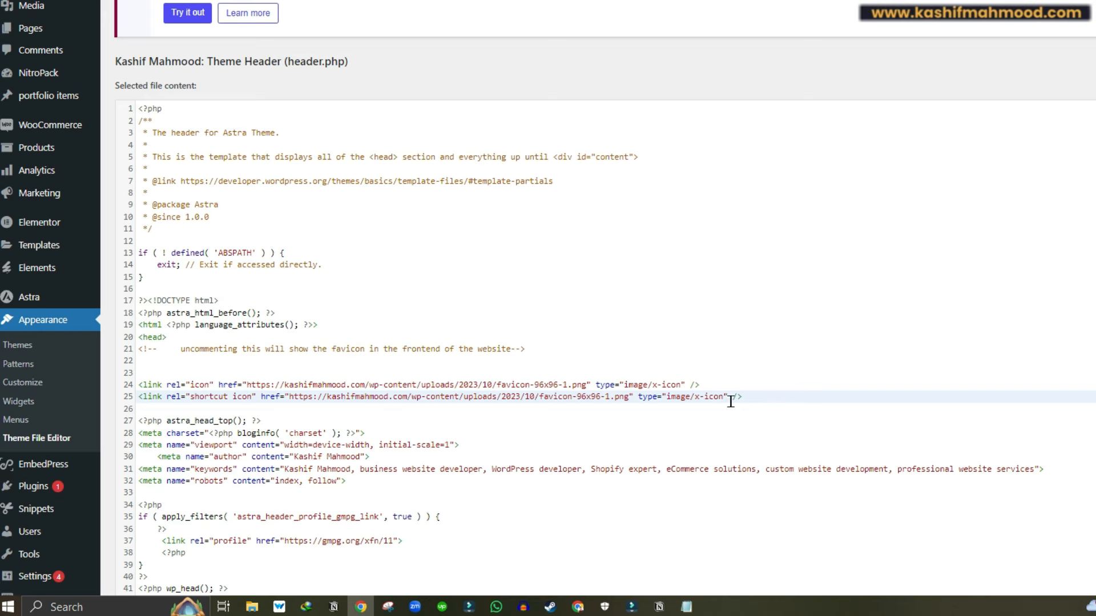
# Point both favicon link hrefs to favicon-96x96-1.png and update the file.
pyautogui.scroll(-3)
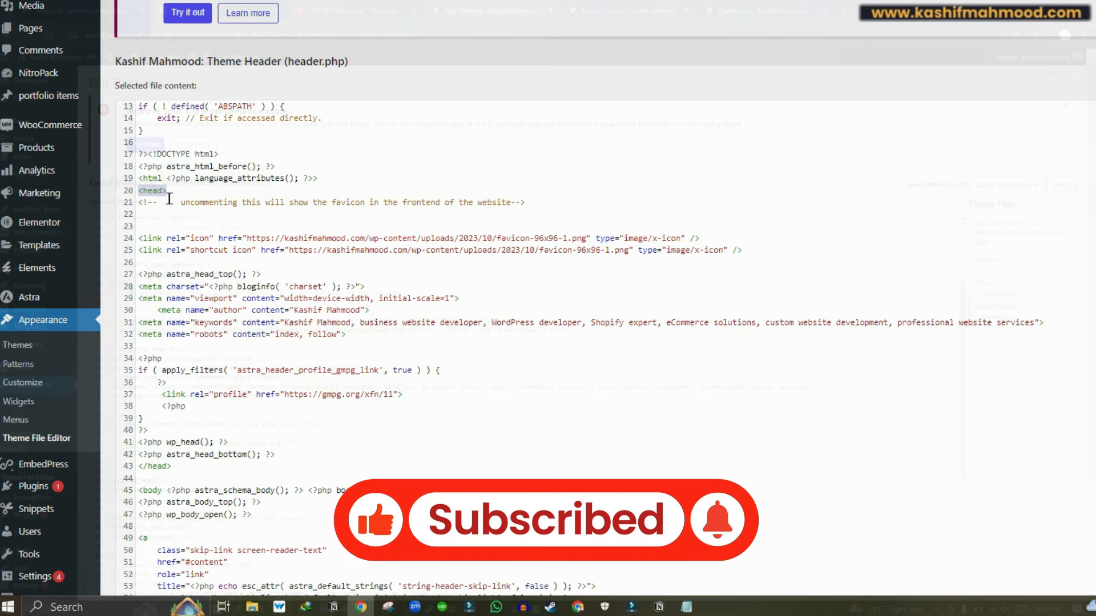
pyautogui.scroll(-3)
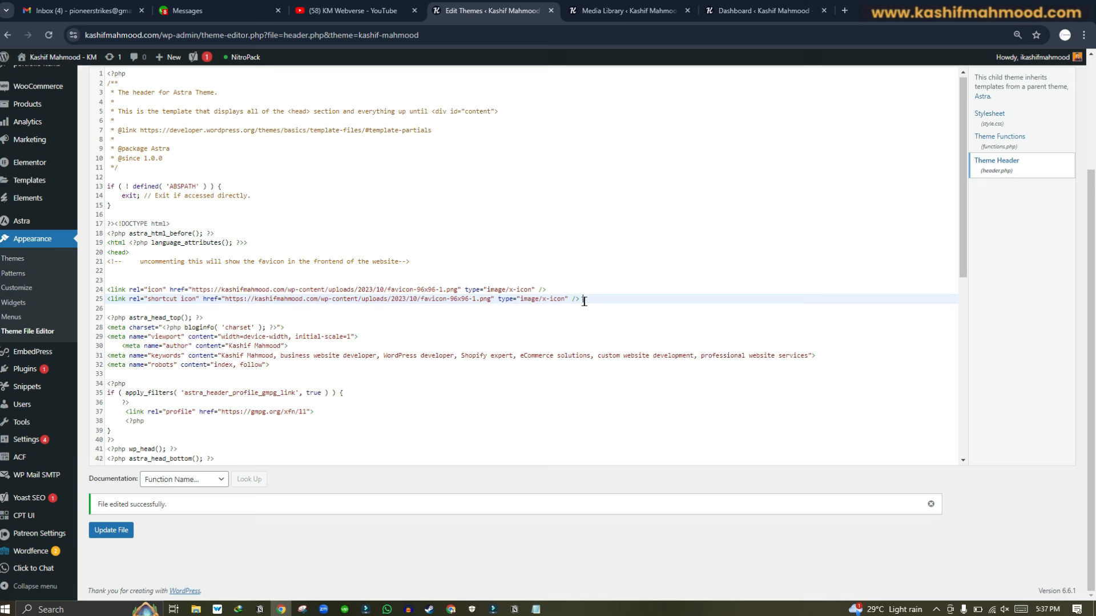
pyautogui.moveTo(501, 501)
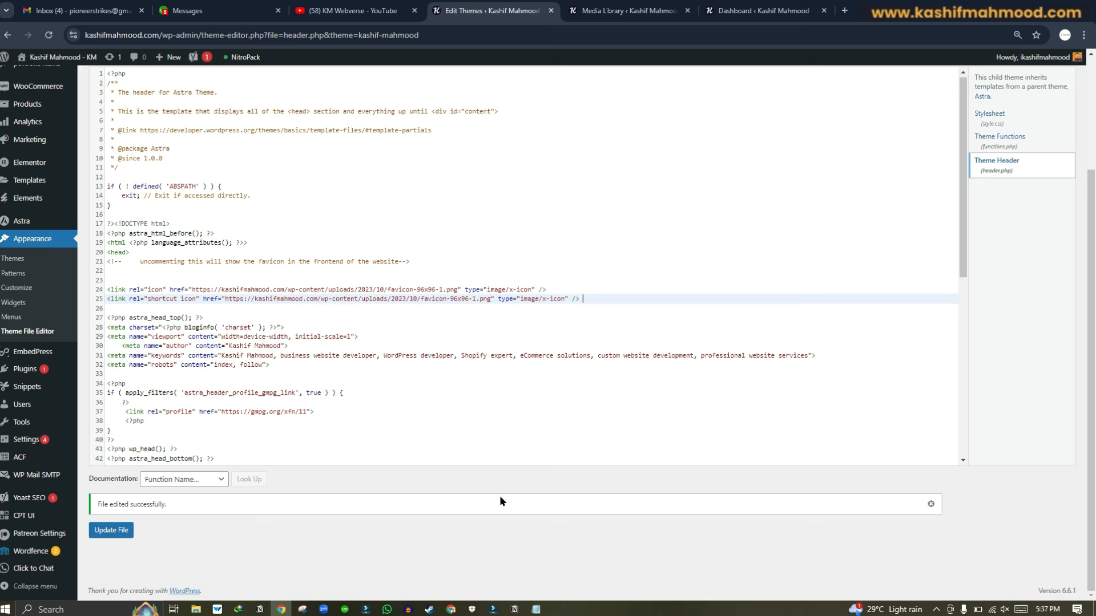